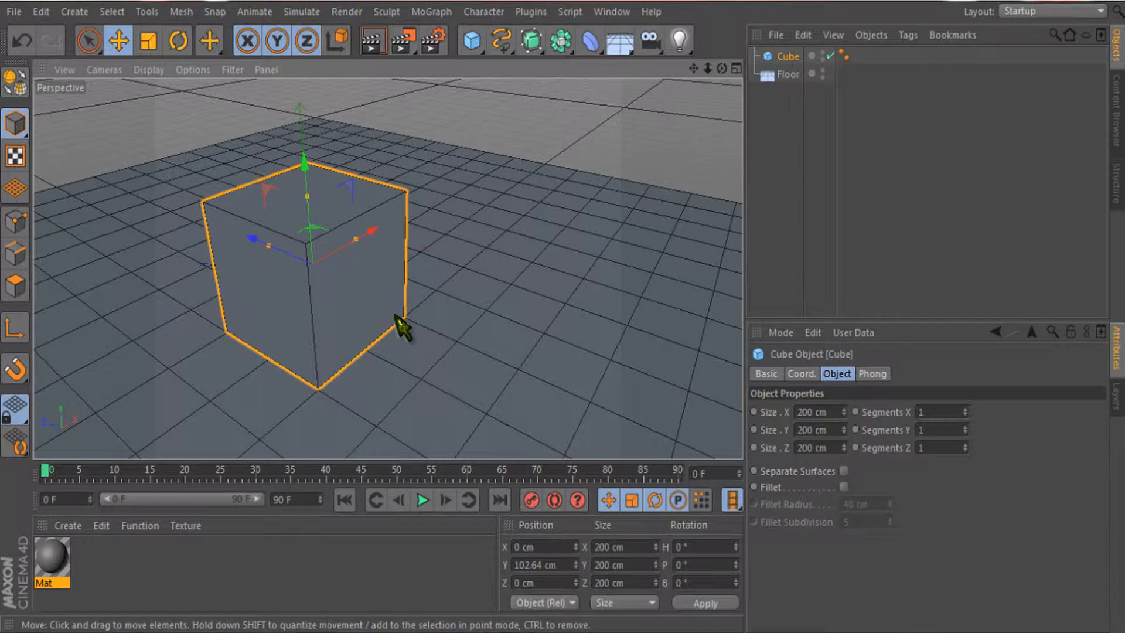
{"action": "mouse_move", "coordinate": [370, 294]}
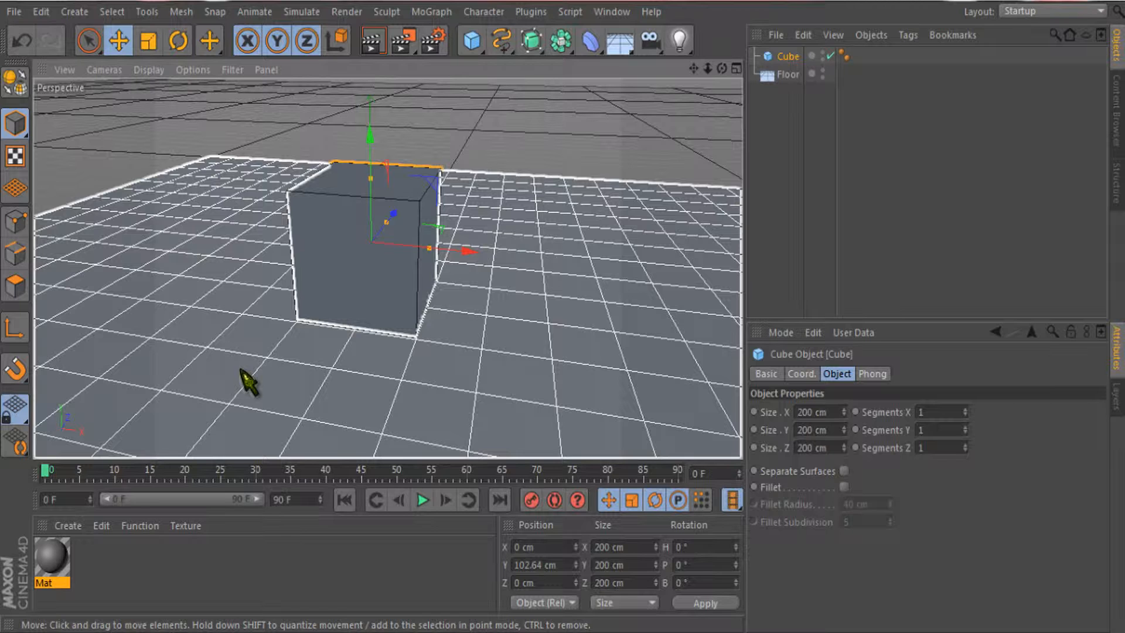
{"action": "mouse_move", "coordinate": [319, 362]}
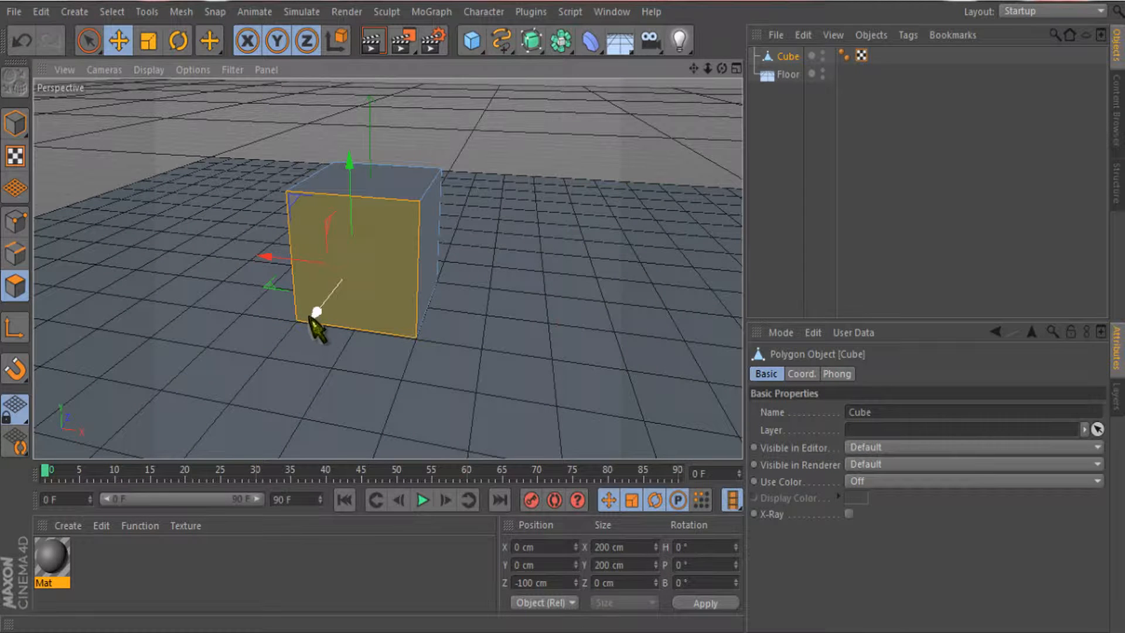
Pull the editable cube's front face forward along Z to lengthen the cube.
{"action": "left_click_drag", "start_coordinate": [318, 330], "coordinate": [316, 337]}
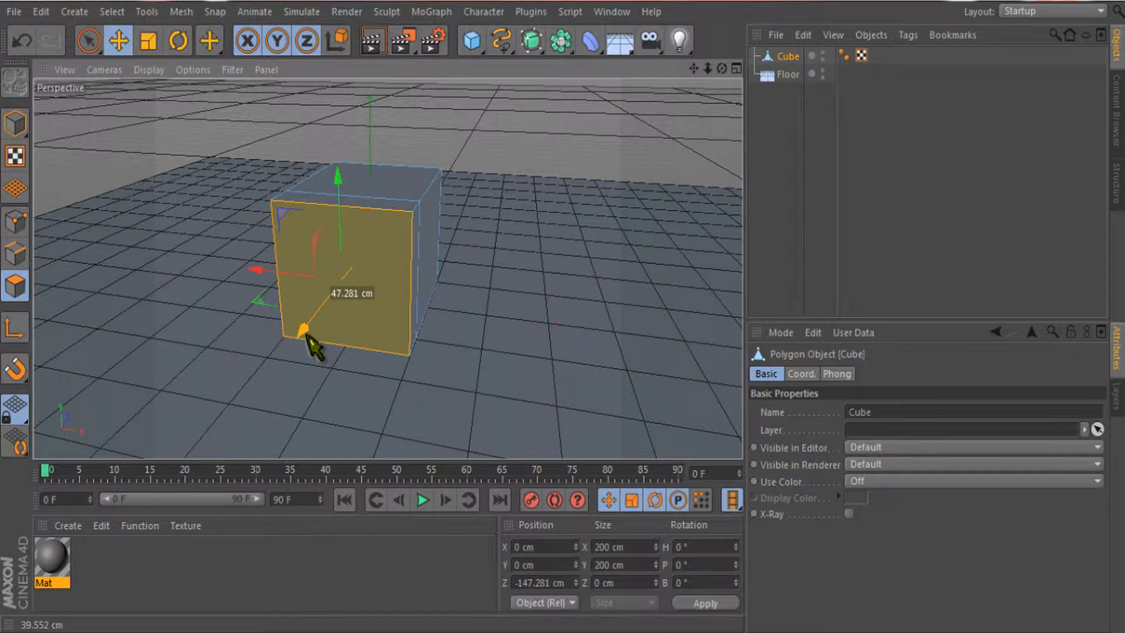
{"action": "left_click_drag", "start_coordinate": [309, 345], "coordinate": [545, 140]}
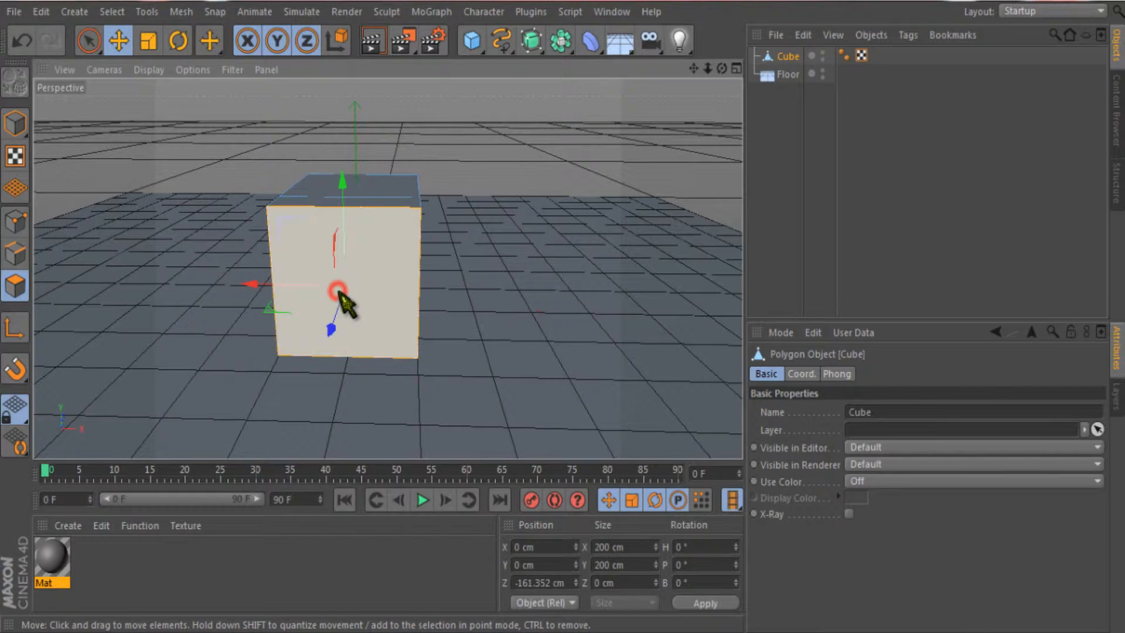
{"action": "mouse_move", "coordinate": [287, 247]}
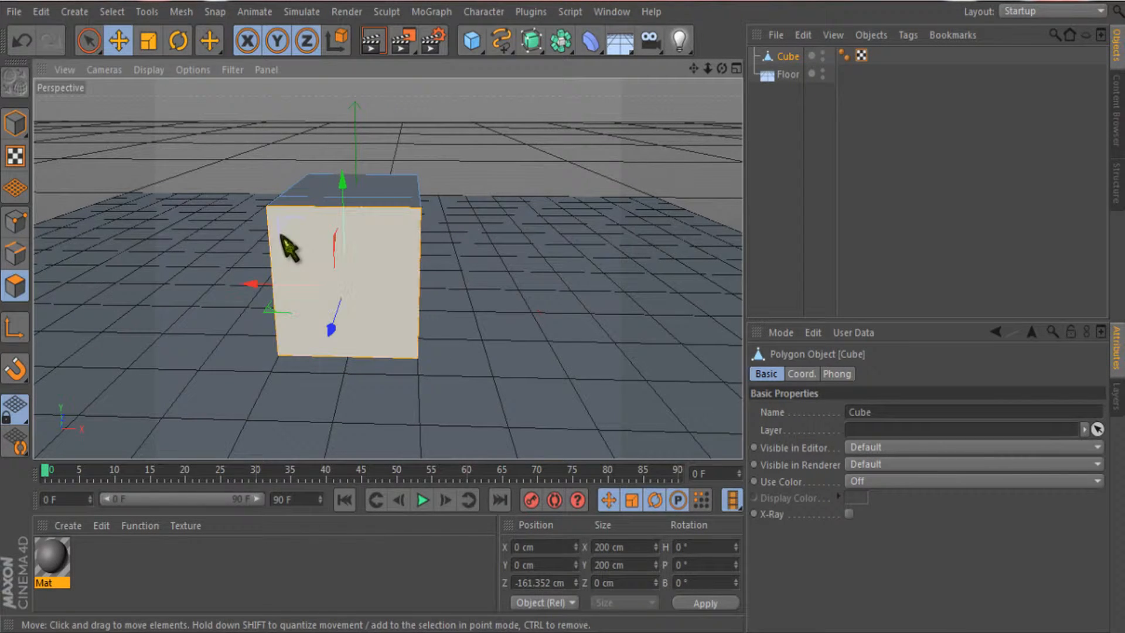
{"action": "mouse_move", "coordinate": [286, 247]}
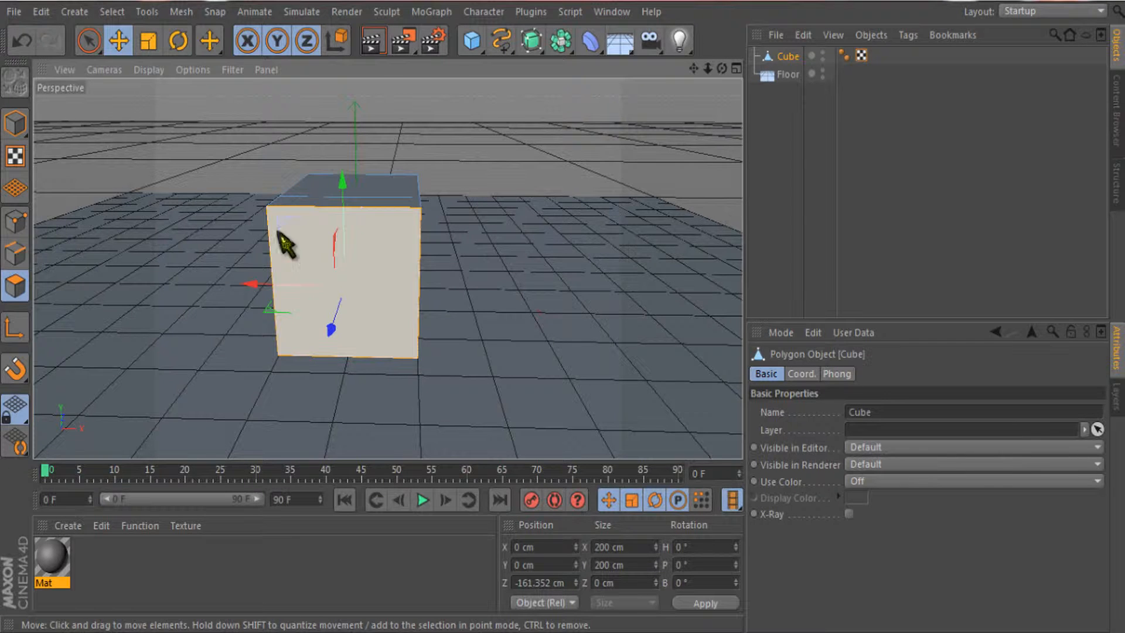
{"action": "left_click", "coordinate": [344, 280]}
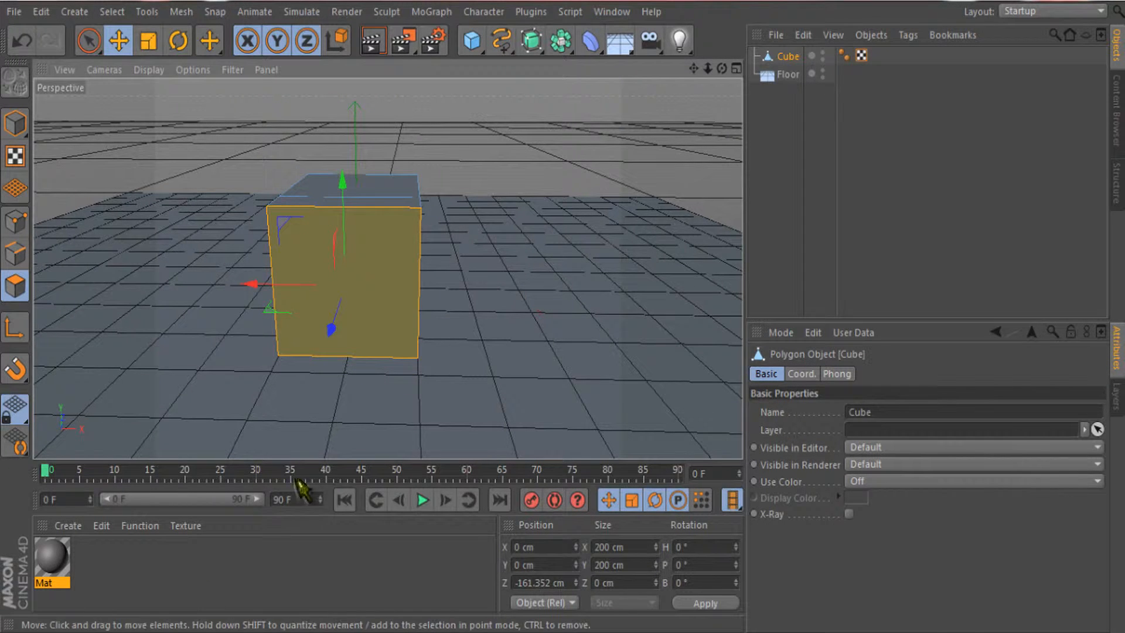
{"action": "mouse_move", "coordinate": [323, 280]}
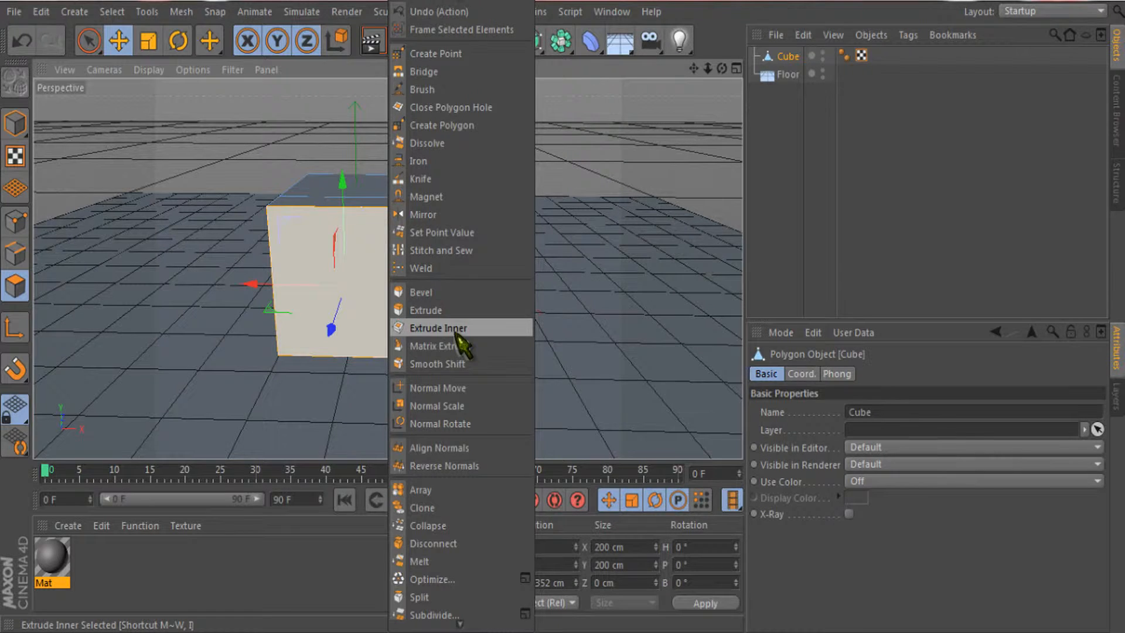
Inner-extrude the front face with a 35 cm offset and sink the inner face inward.
{"action": "left_click", "coordinate": [438, 328]}
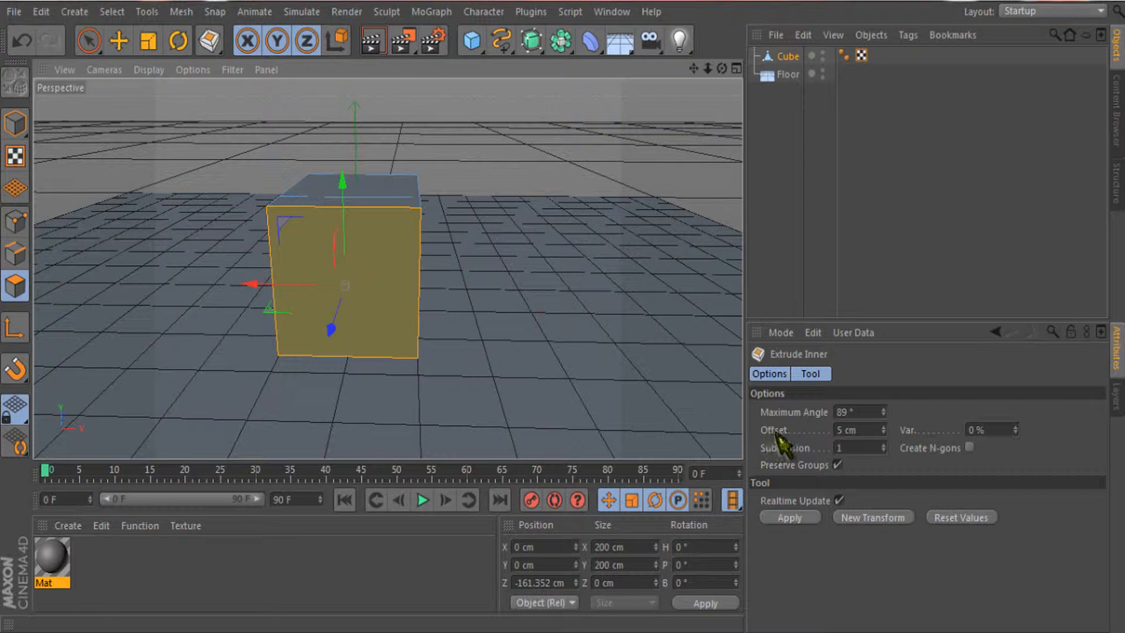
{"action": "left_click", "coordinate": [853, 429]}
{"action": "type", "text": "35"}
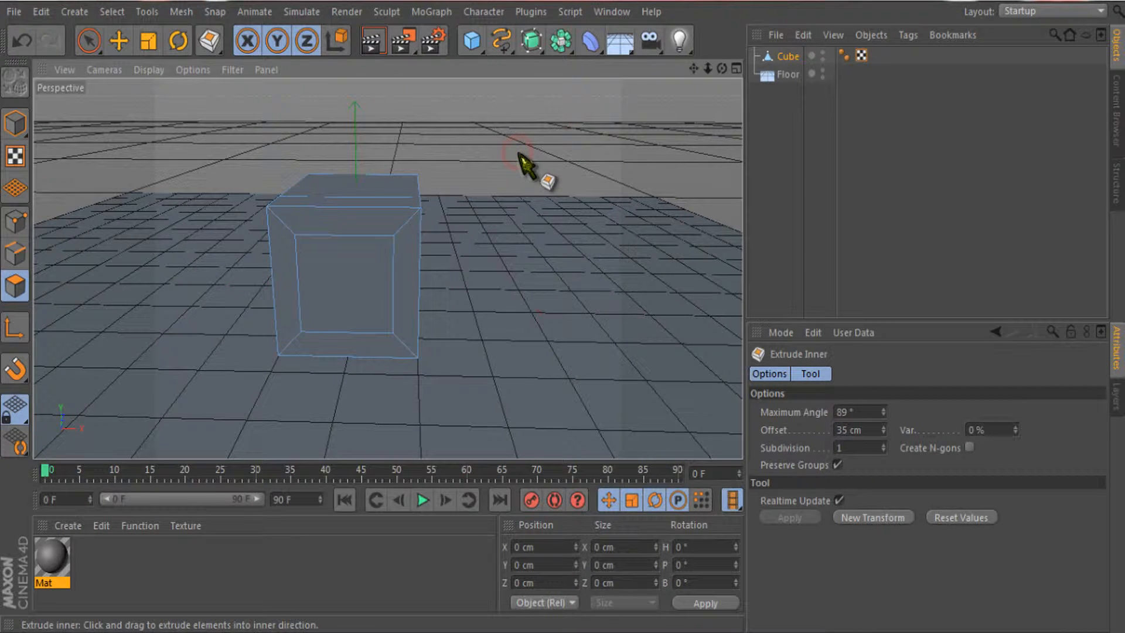
{"action": "left_click_drag", "start_coordinate": [527, 162], "coordinate": [329, 280]}
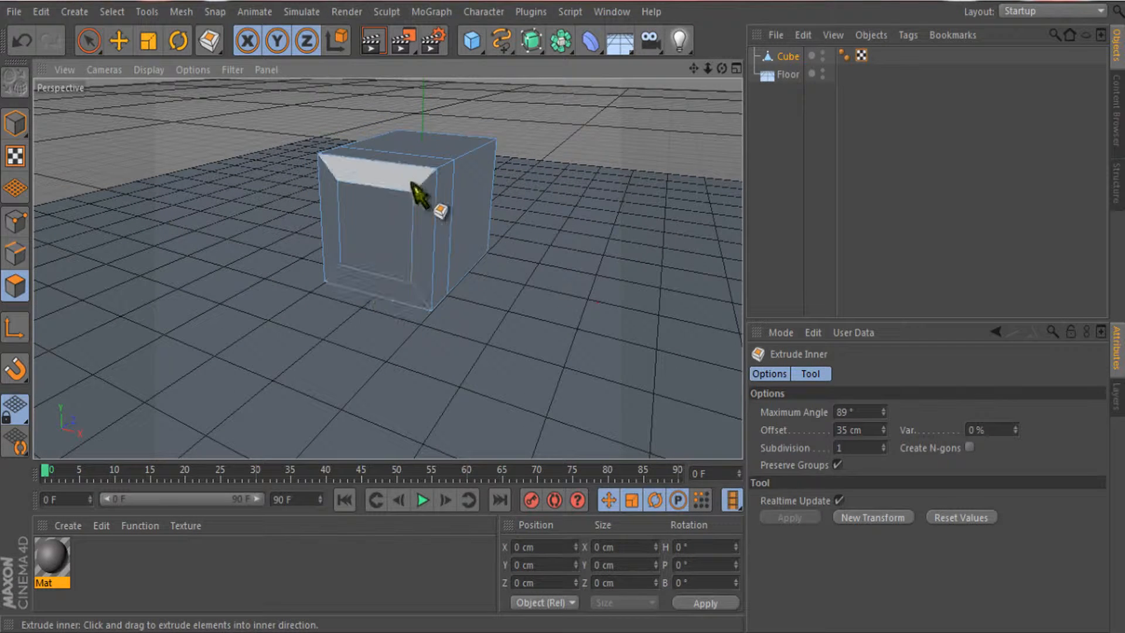
{"action": "left_click_drag", "start_coordinate": [416, 194], "coordinate": [373, 226]}
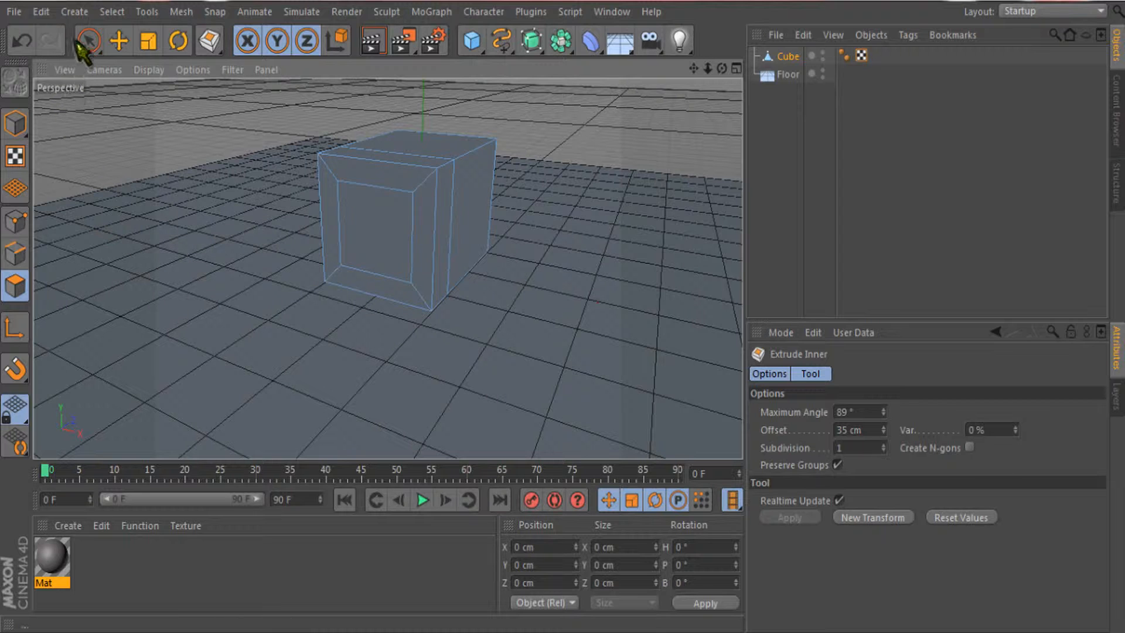
Inner-extrude the recessed inner face again with a 17 cm offset.
{"action": "left_click", "coordinate": [87, 41]}
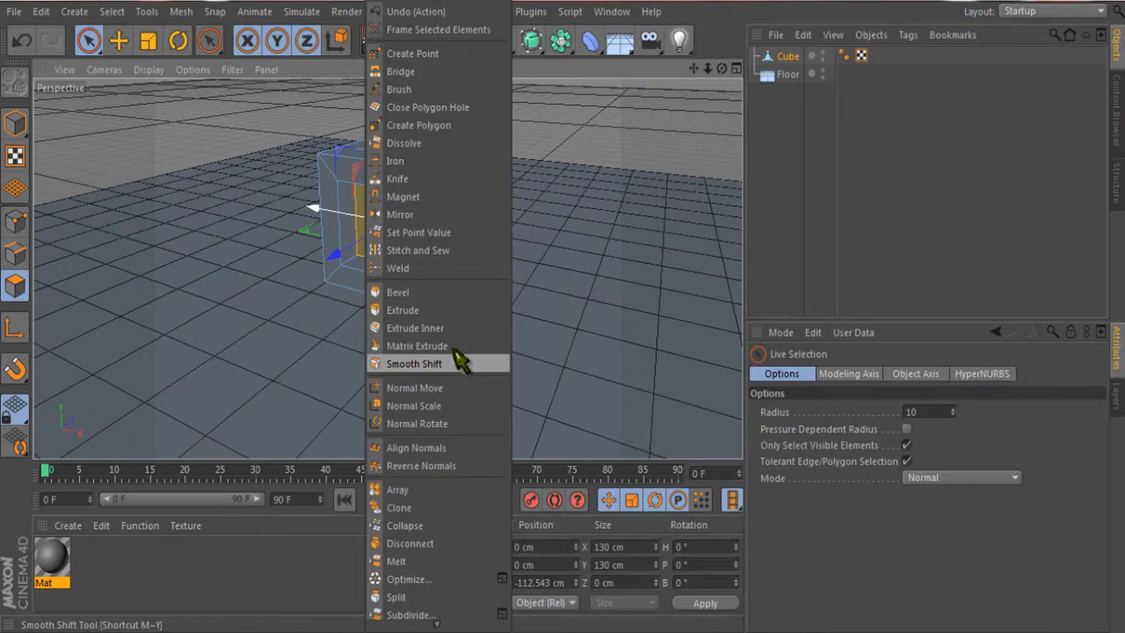
{"action": "left_click", "coordinate": [415, 328]}
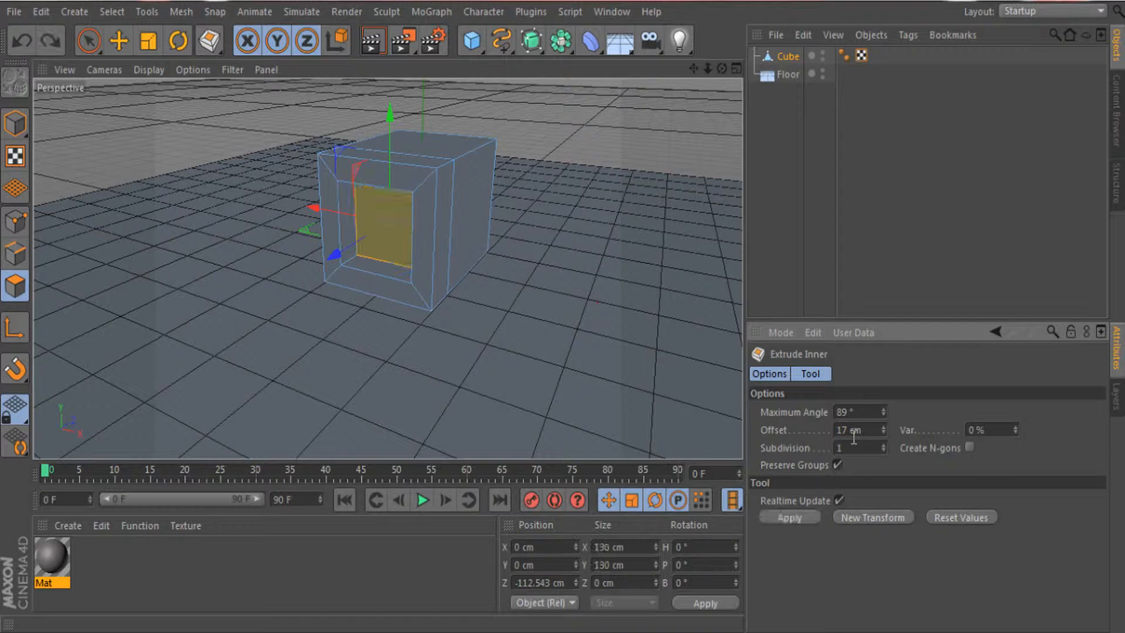
{"action": "left_click", "coordinate": [856, 429]}
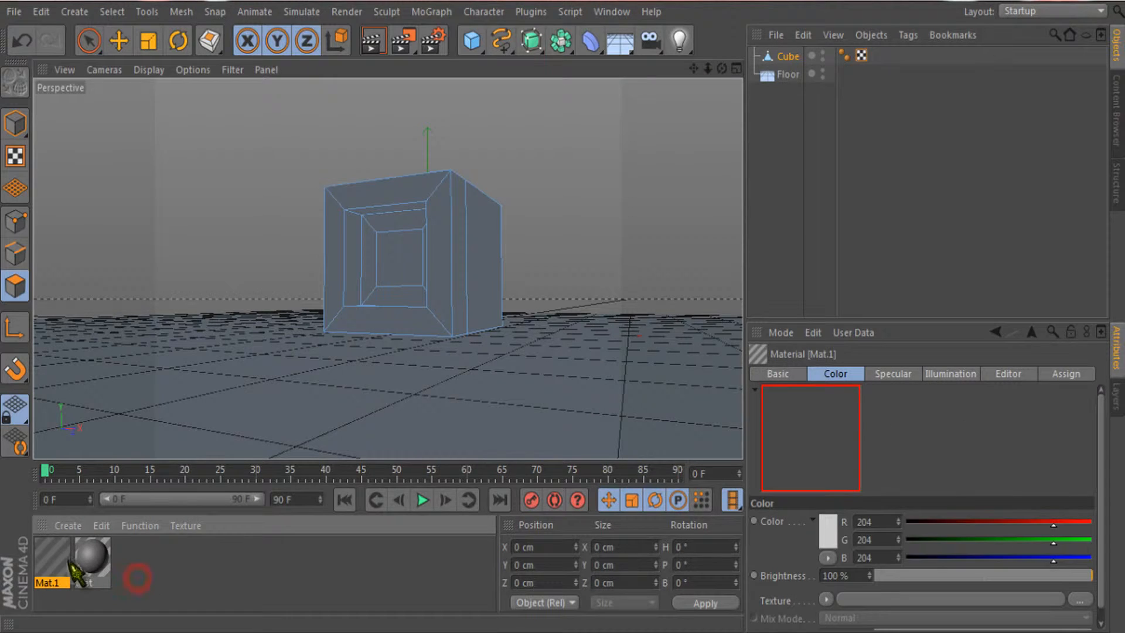
Create material Mat.1 with a light grey (184) colour.
{"action": "double_click", "coordinate": [50, 562]}
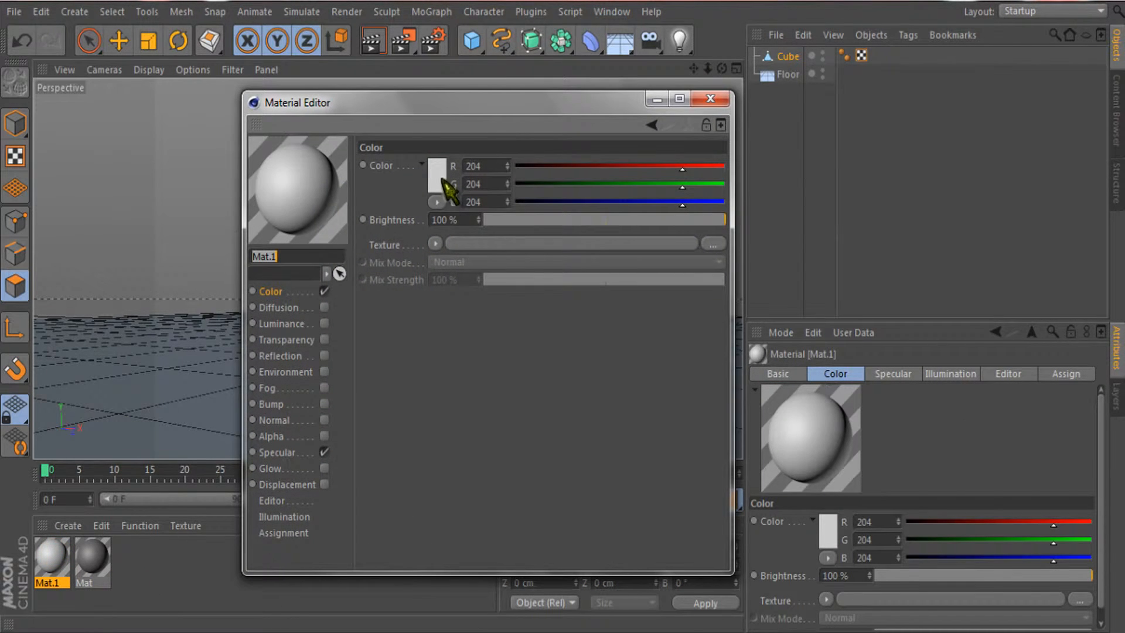
{"action": "mouse_move", "coordinate": [423, 192]}
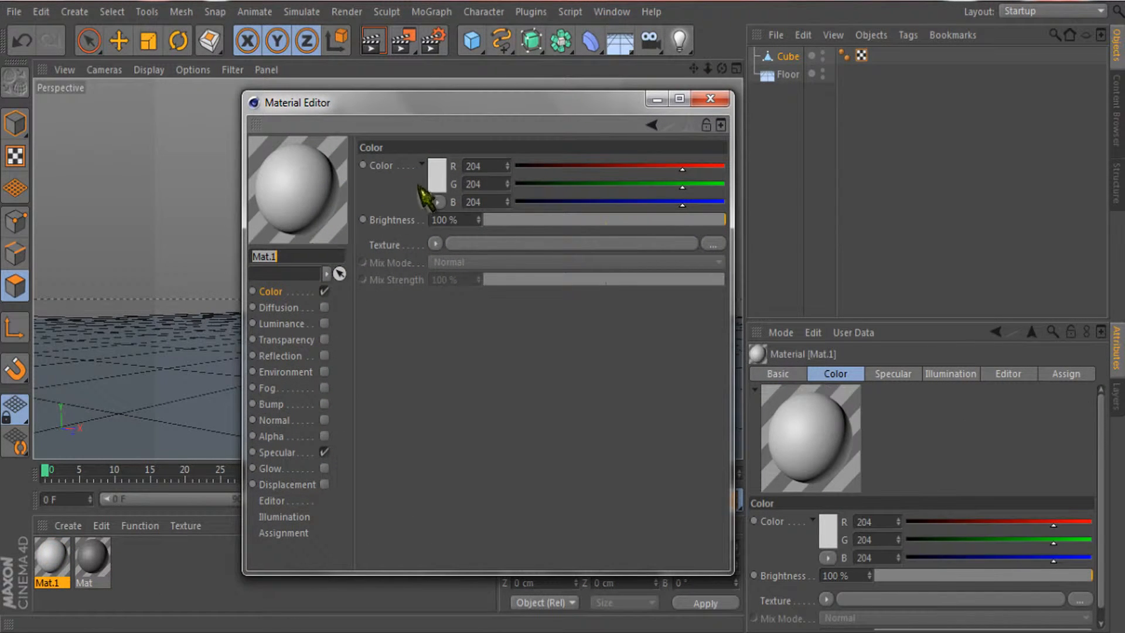
{"action": "left_click", "coordinate": [437, 165]}
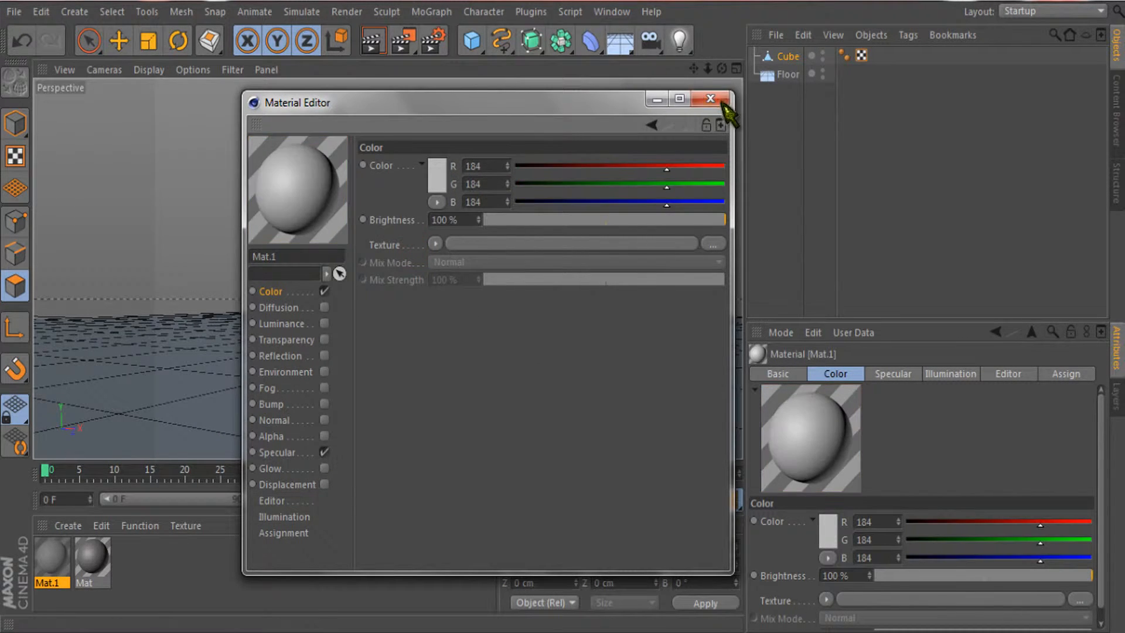
{"action": "left_click", "coordinate": [710, 99]}
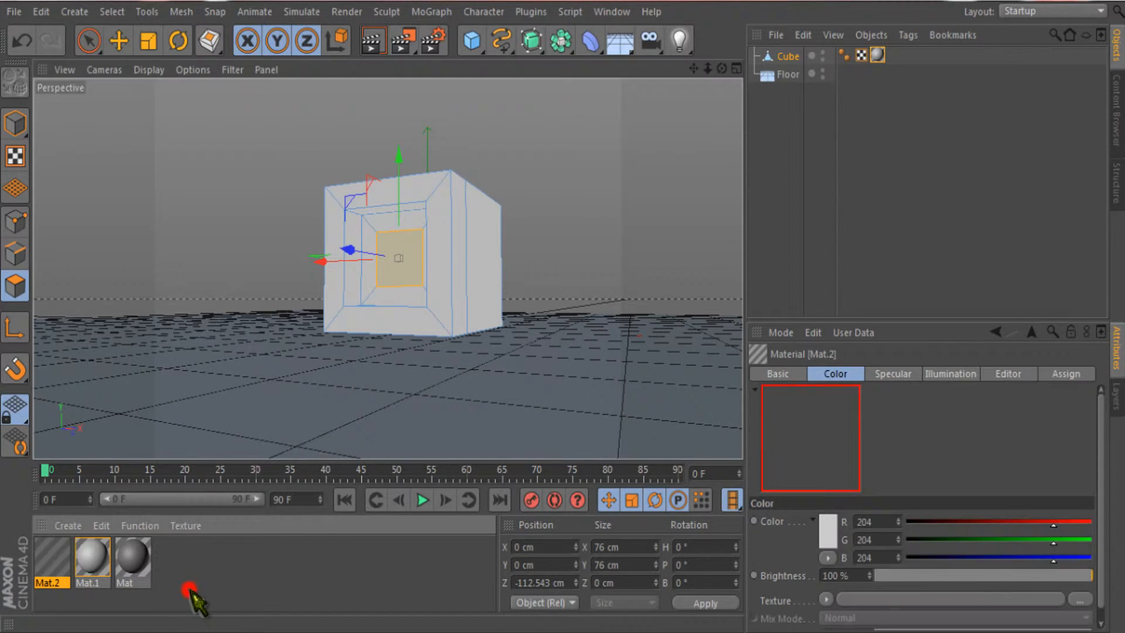
Change Mat.2's colour to dark red and close the Material Editor.
{"action": "double_click", "coordinate": [50, 559]}
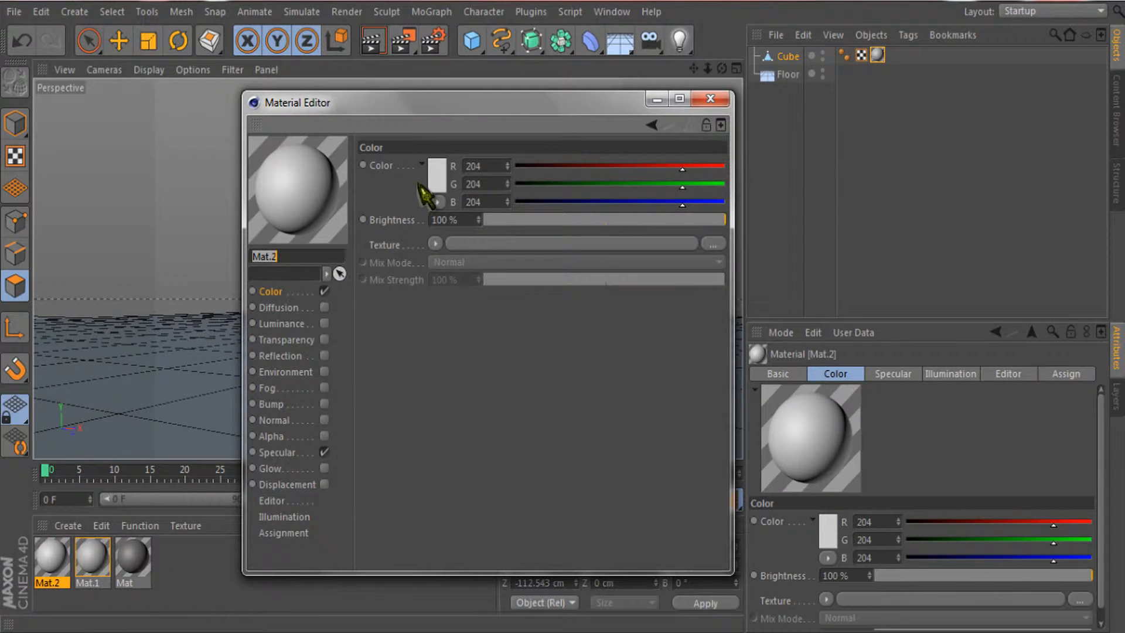
{"action": "left_click", "coordinate": [437, 175]}
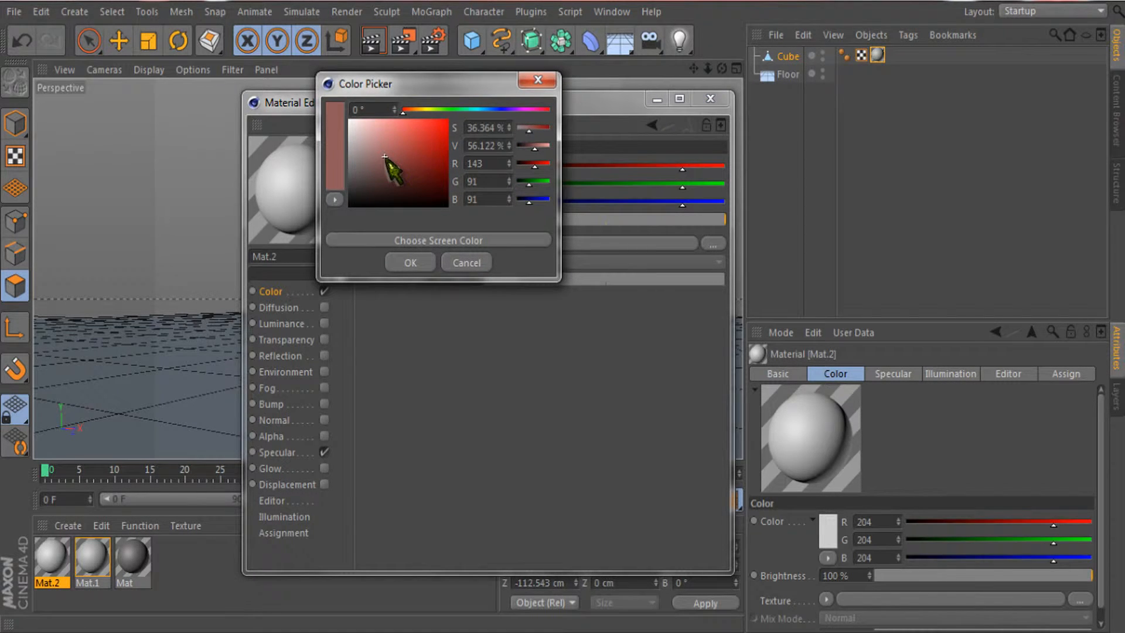
{"action": "left_click", "coordinate": [409, 262]}
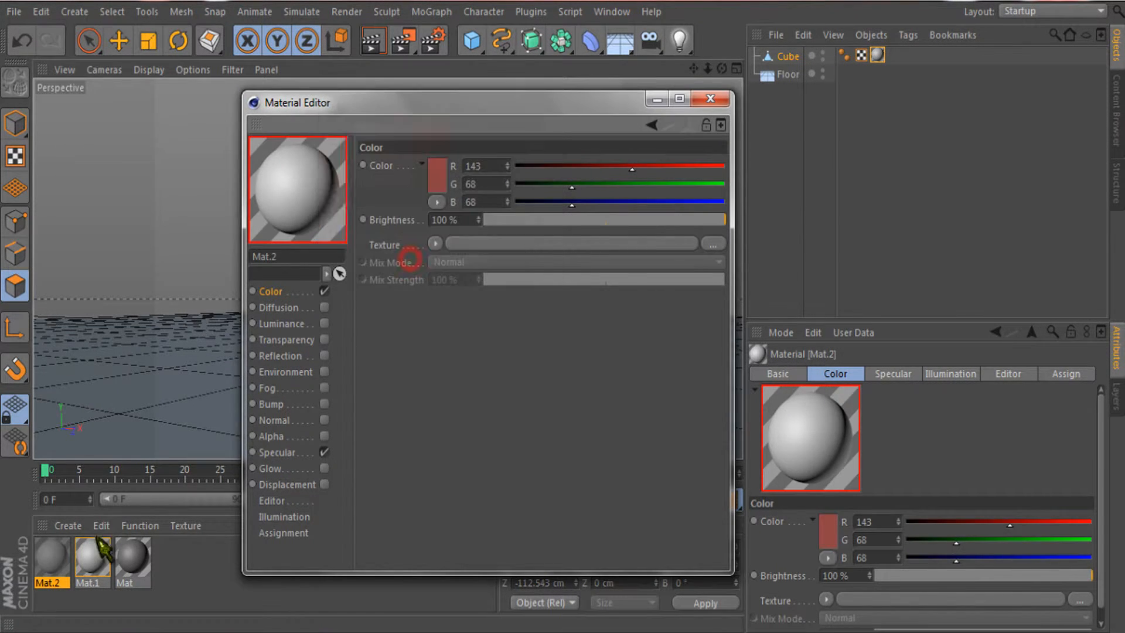
{"action": "left_click", "coordinate": [710, 99]}
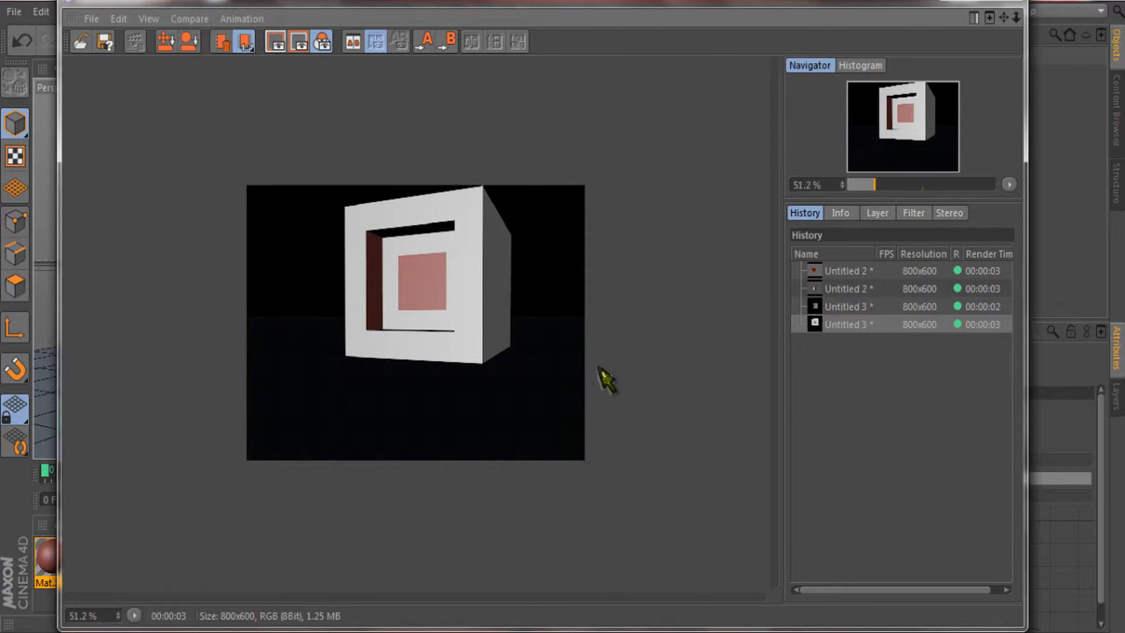
{"action": "mouse_move", "coordinate": [647, 364]}
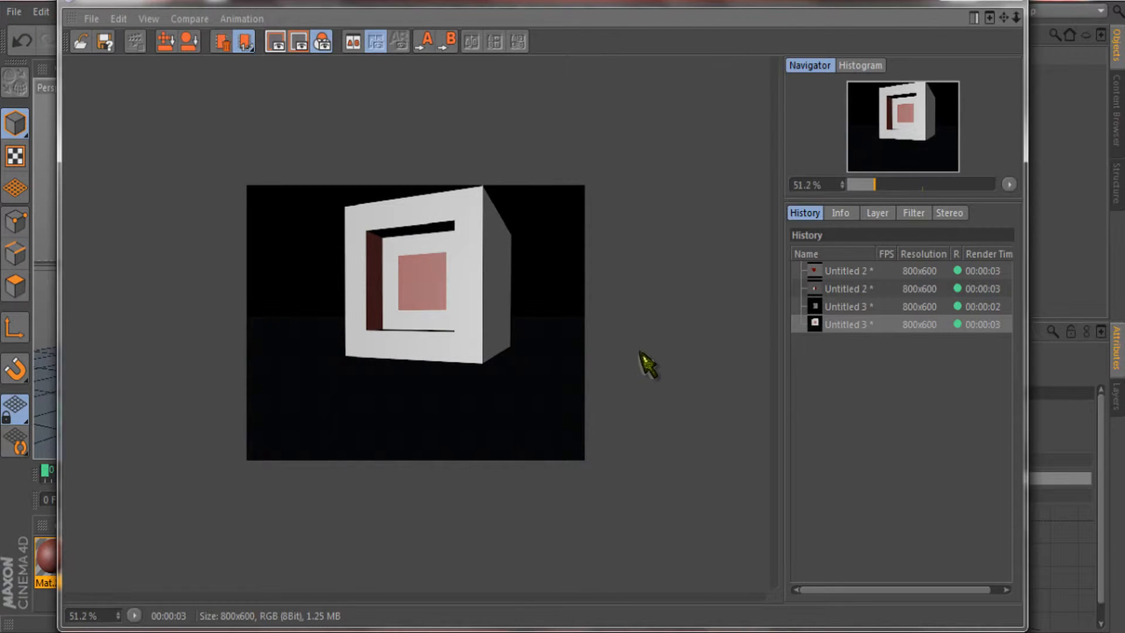
{"action": "mouse_move", "coordinate": [566, 355]}
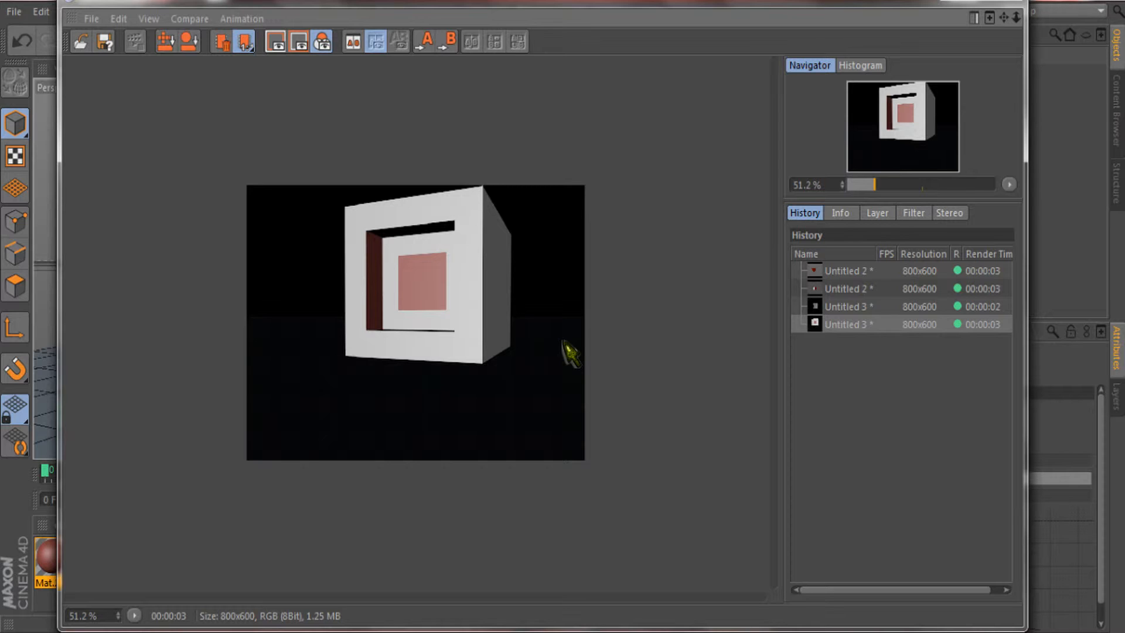
{"action": "mouse_move", "coordinate": [968, 30]}
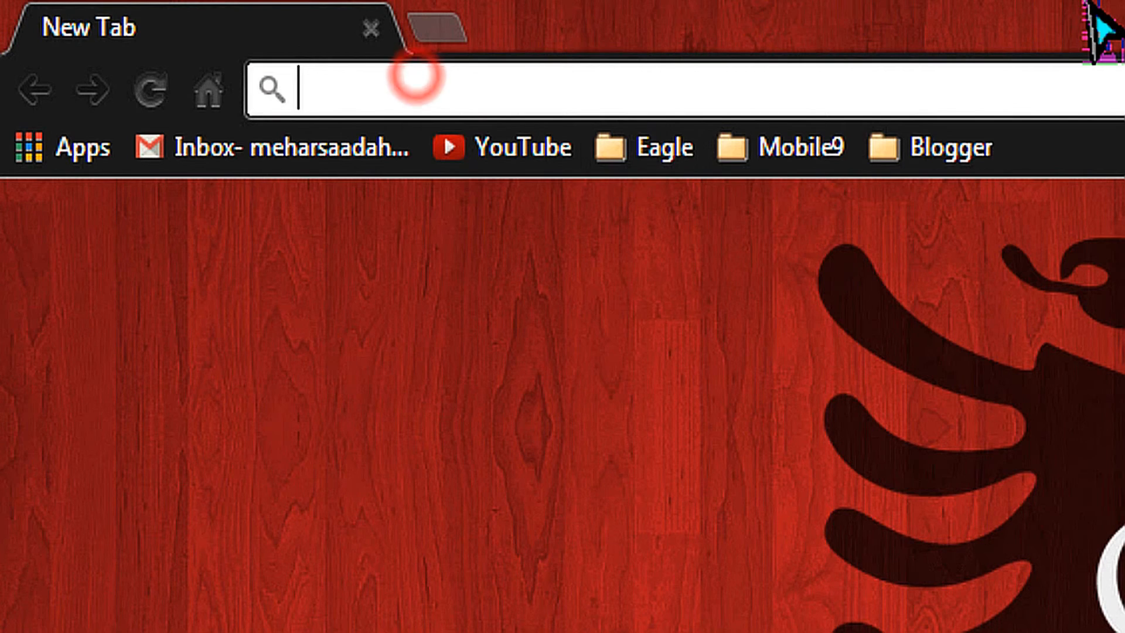
{"action": "type", "text": "www.saadreviews.com"}
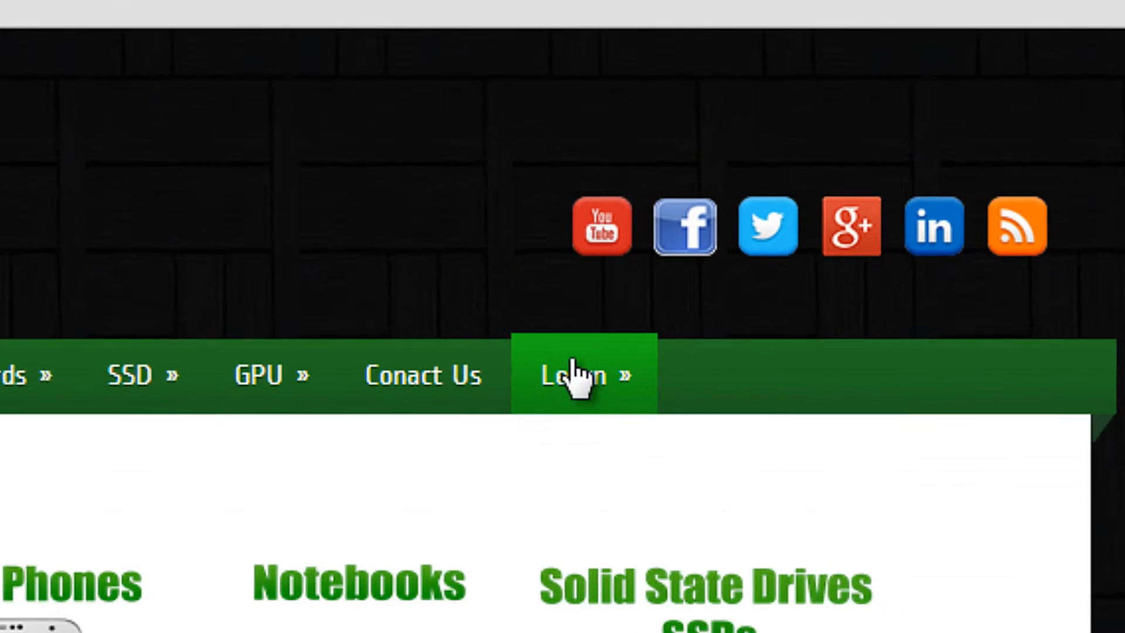
{"action": "mouse_move", "coordinate": [572, 374]}
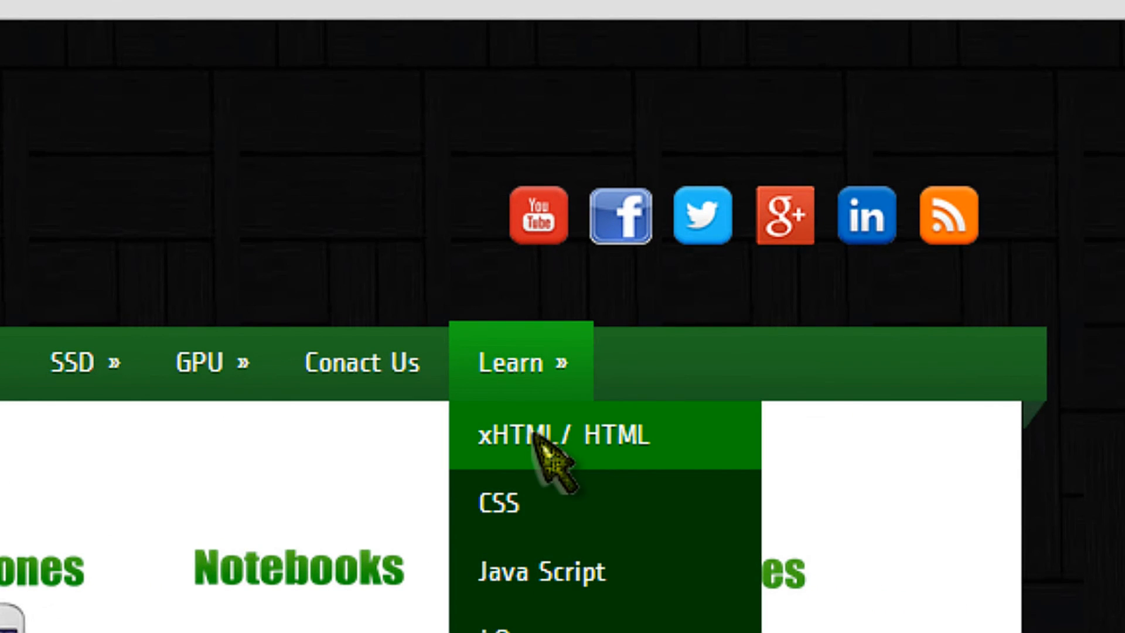